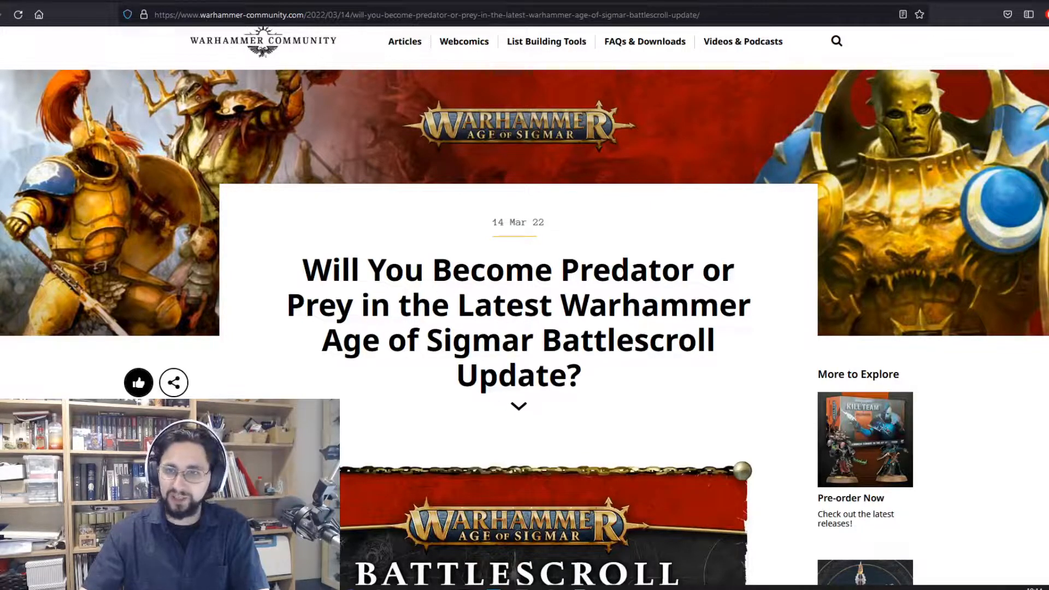
{"action": "scroll", "scroll_direction": "down", "scroll_amount": 3}
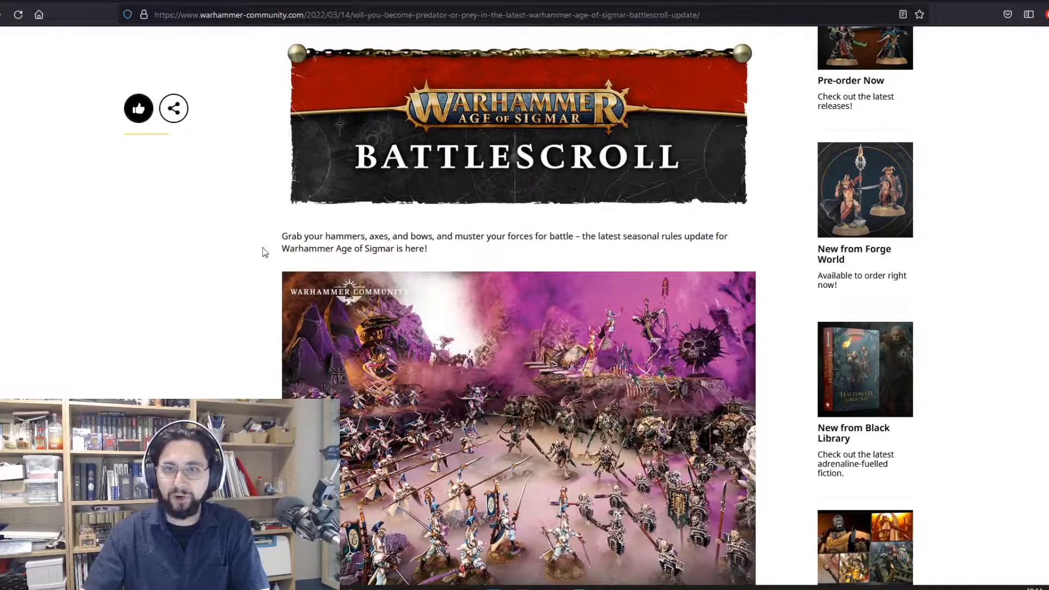
{"action": "scroll", "scroll_direction": "down", "scroll_amount": 3}
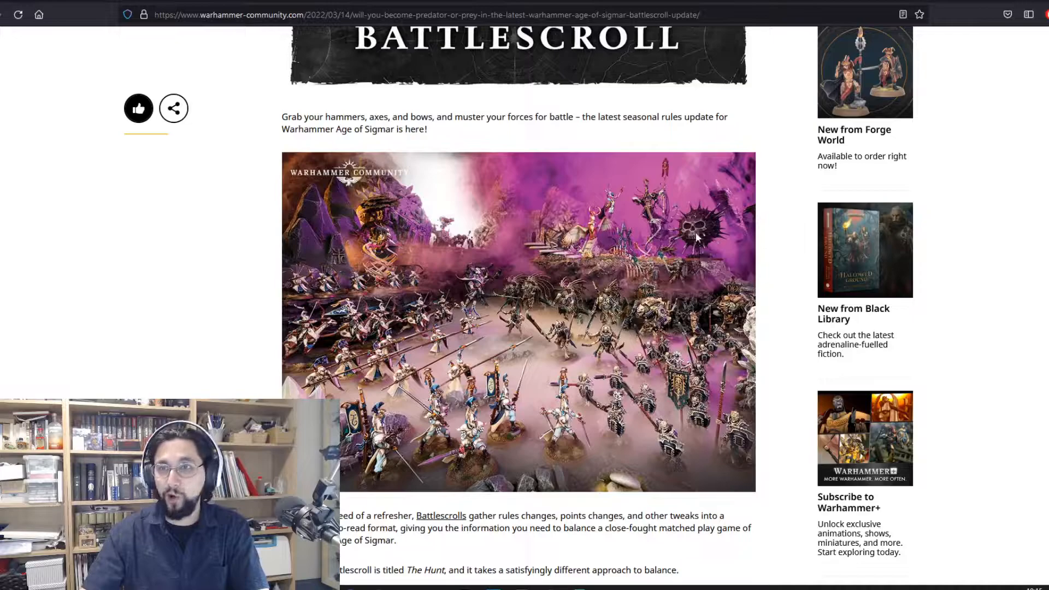
{"action": "mouse_move", "coordinate": [489, 248]}
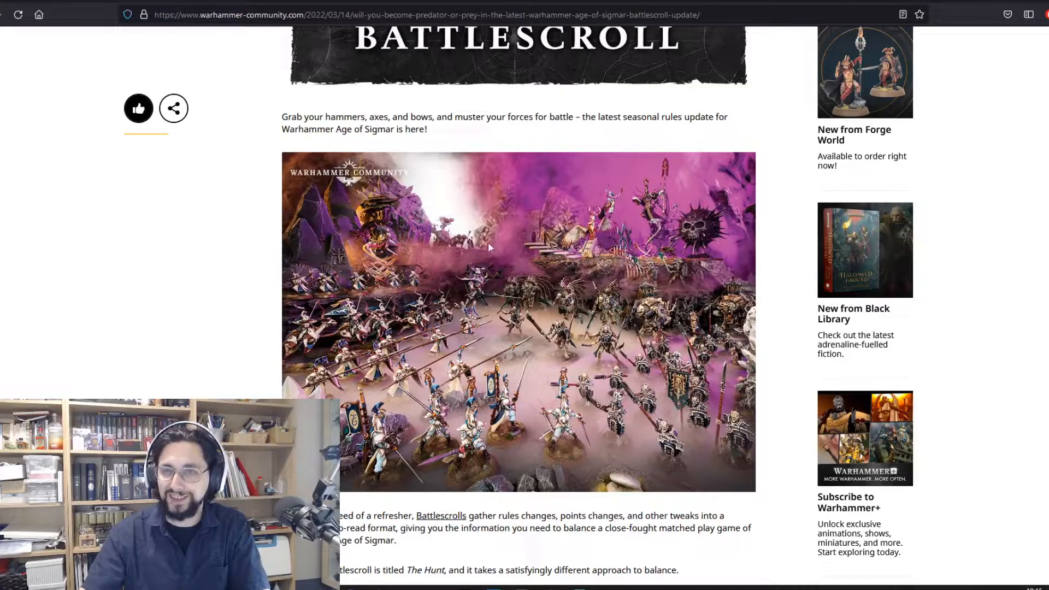
{"action": "scroll", "scroll_direction": "down", "scroll_amount": 3}
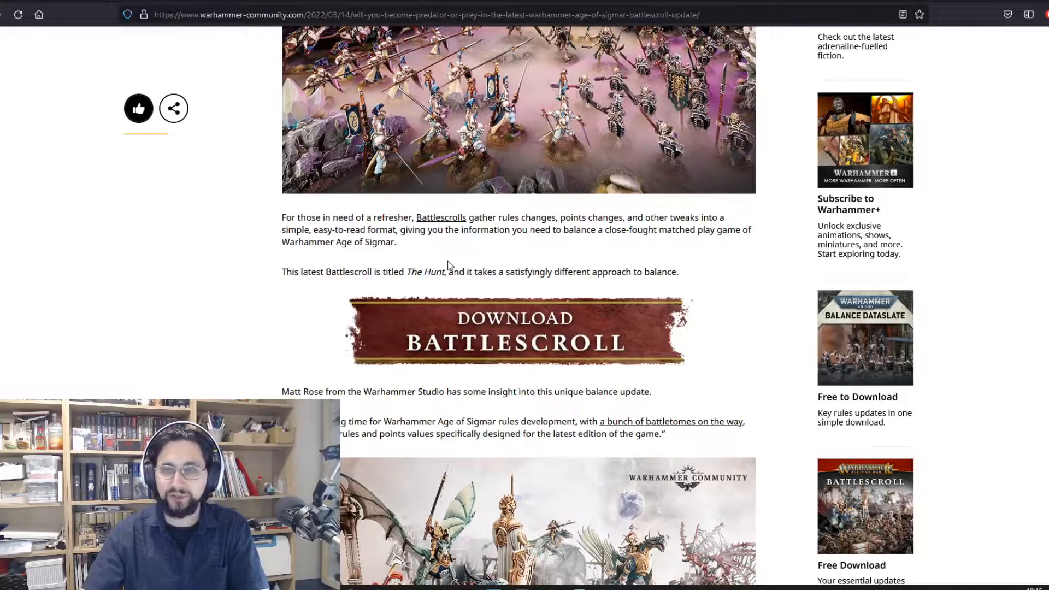
{"action": "scroll", "scroll_direction": "down", "scroll_amount": 3}
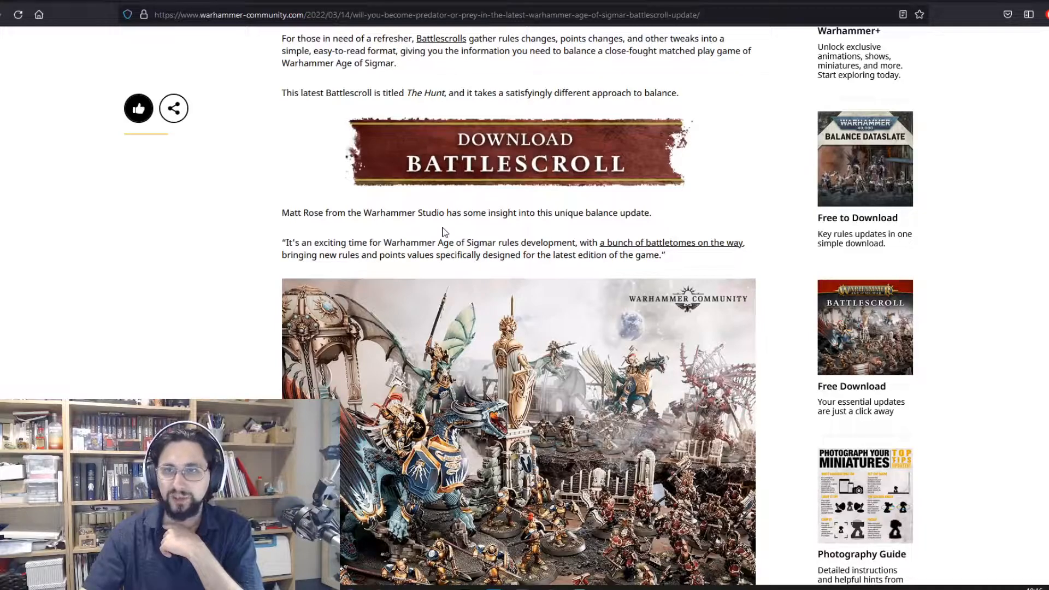
{"action": "scroll", "scroll_direction": "down", "scroll_amount": 3}
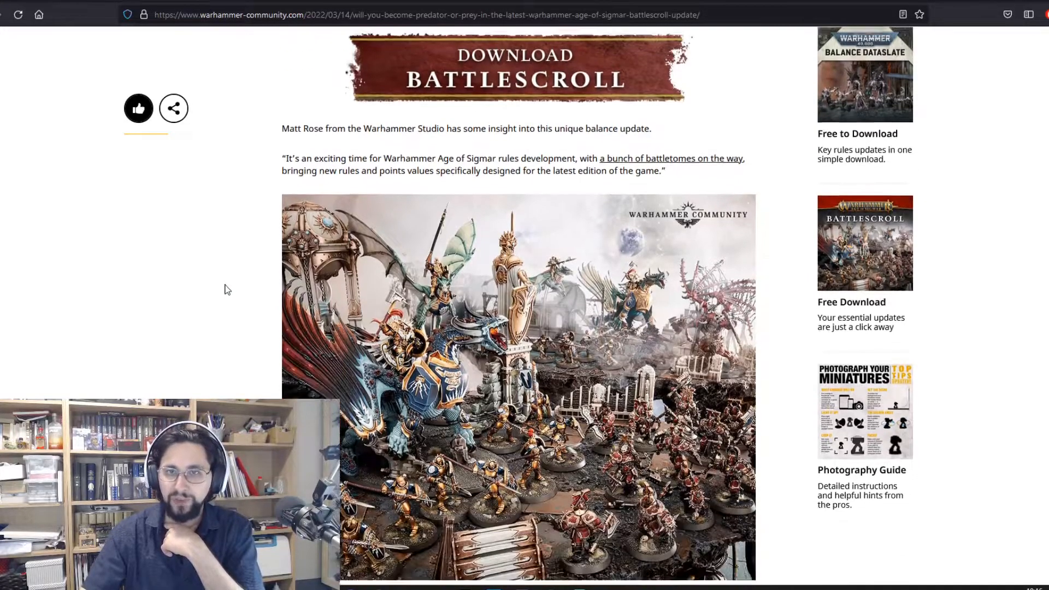
{"action": "scroll", "scroll_direction": "down", "scroll_amount": 3}
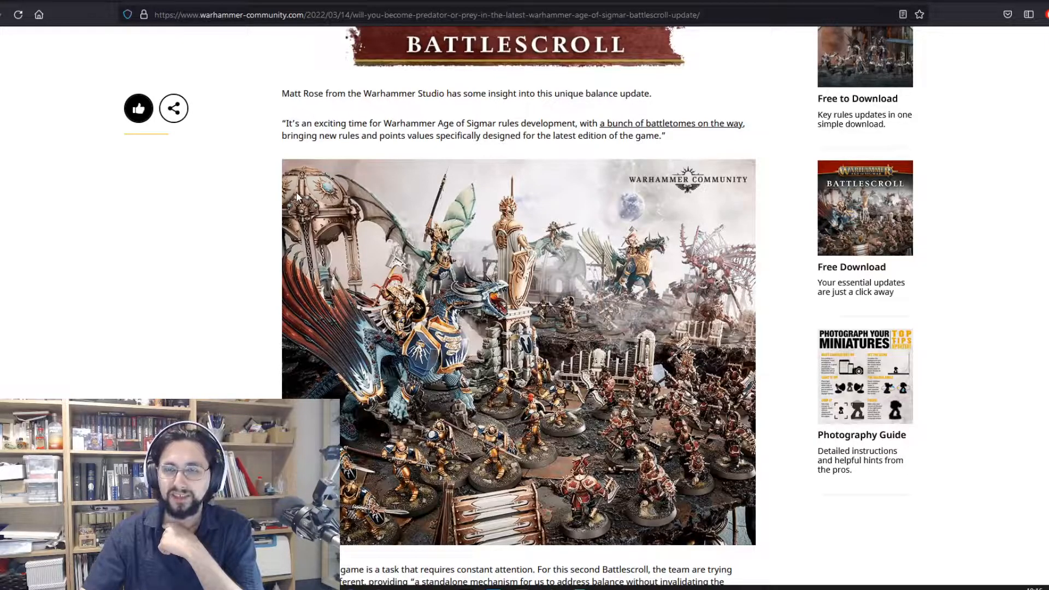
{"action": "scroll", "scroll_direction": "down", "scroll_amount": 3}
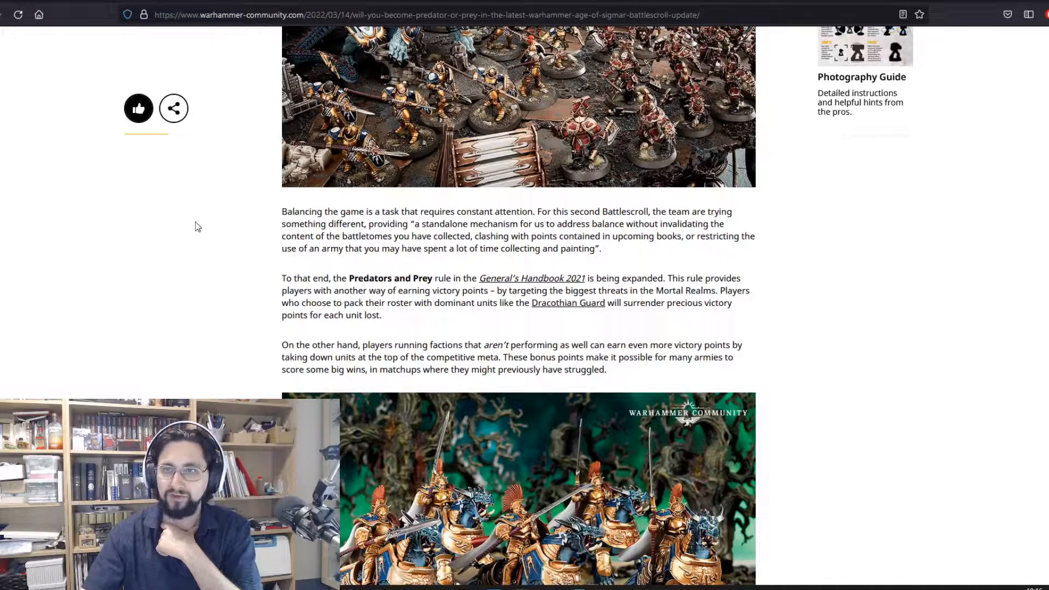
{"action": "mouse_move", "coordinate": [209, 230]}
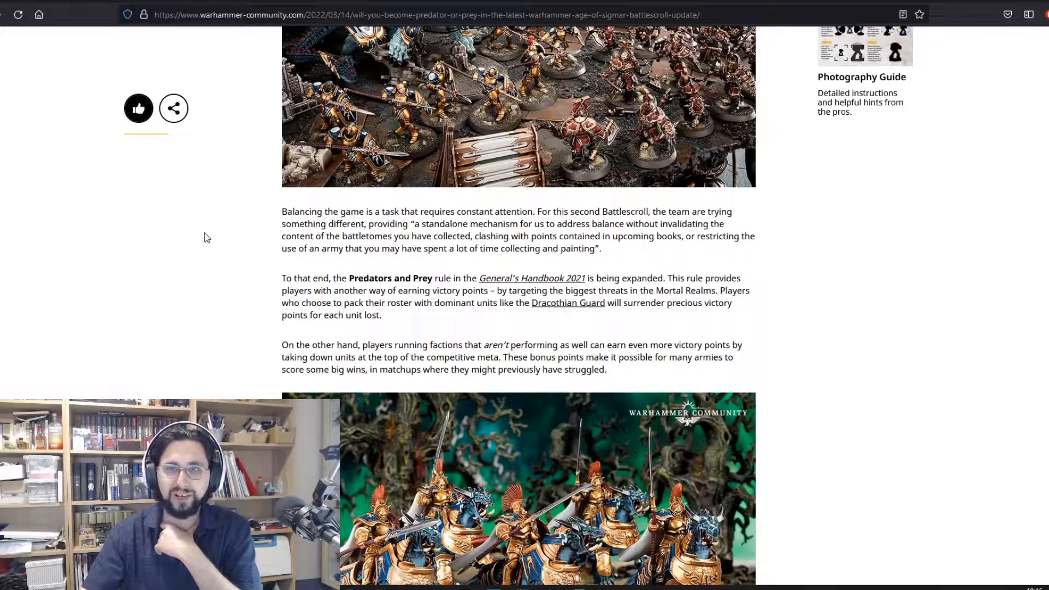
{"action": "mouse_move", "coordinate": [199, 239]}
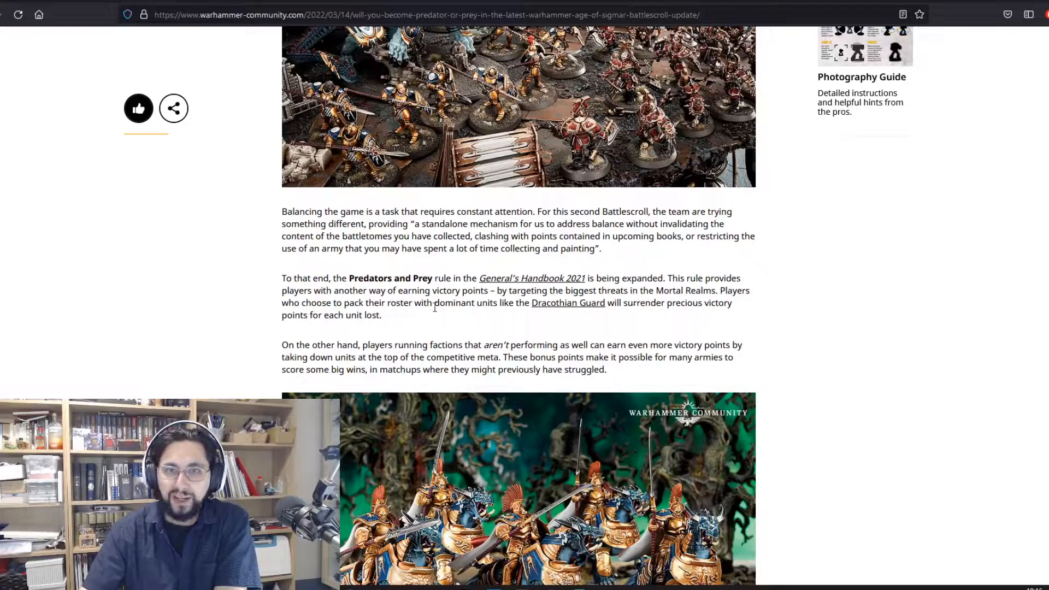
{"action": "mouse_move", "coordinate": [422, 327]}
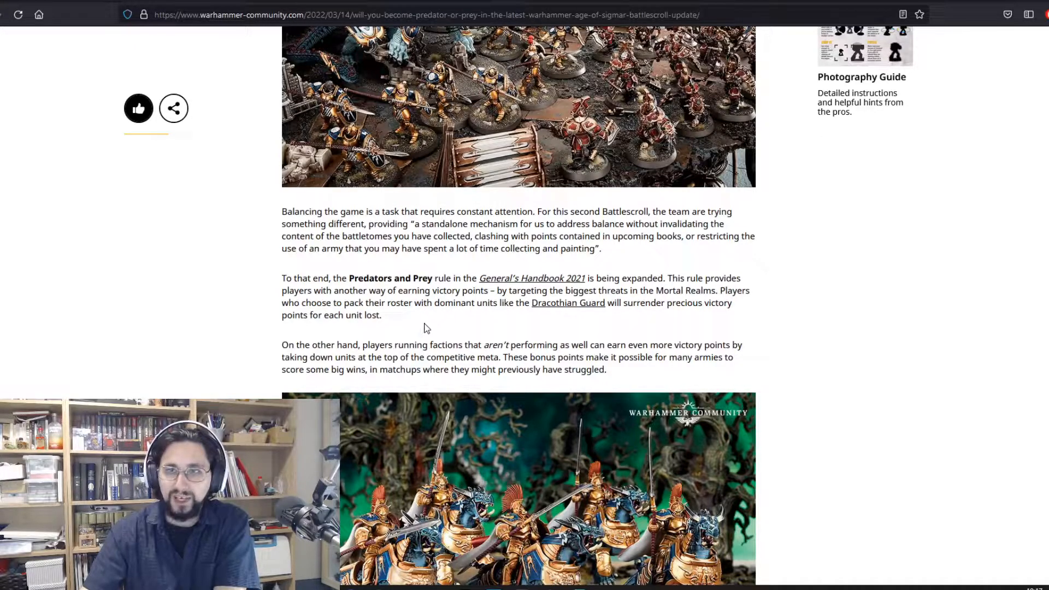
{"action": "mouse_move", "coordinate": [459, 335]}
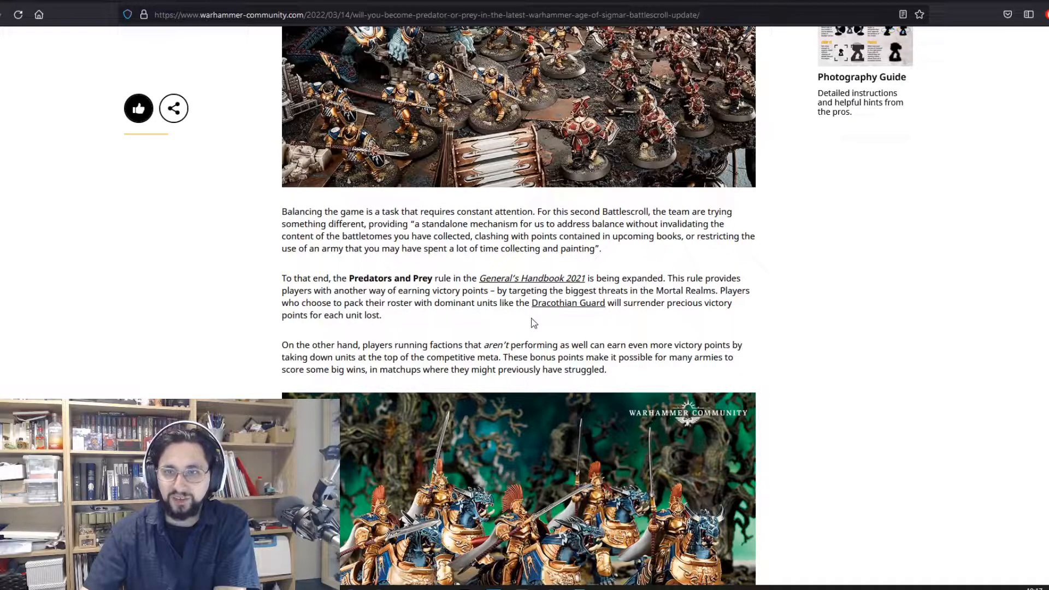
{"action": "mouse_move", "coordinate": [683, 328]}
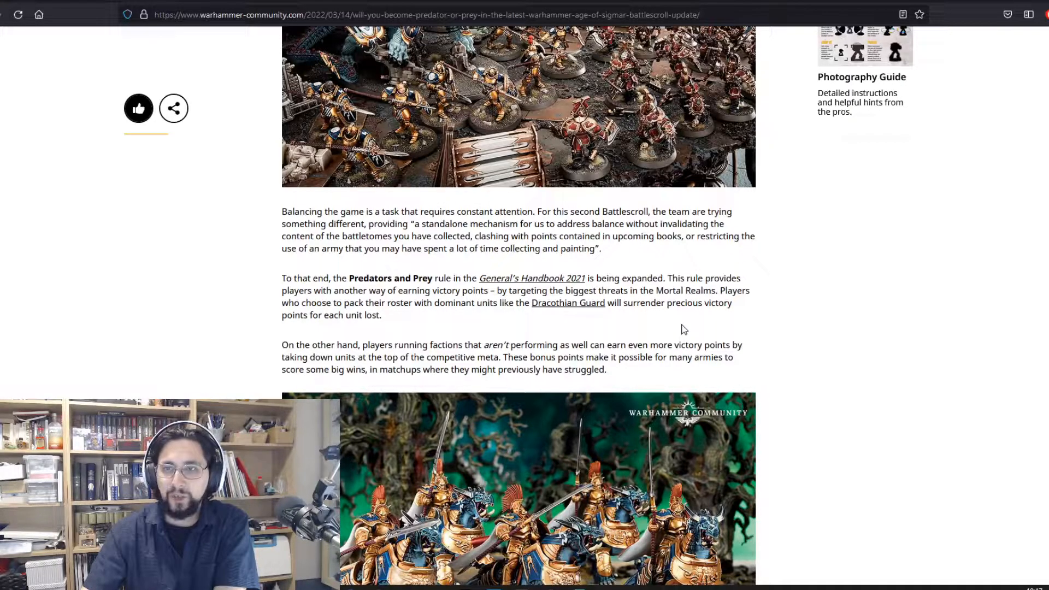
{"action": "scroll", "scroll_direction": "down", "scroll_amount": 3}
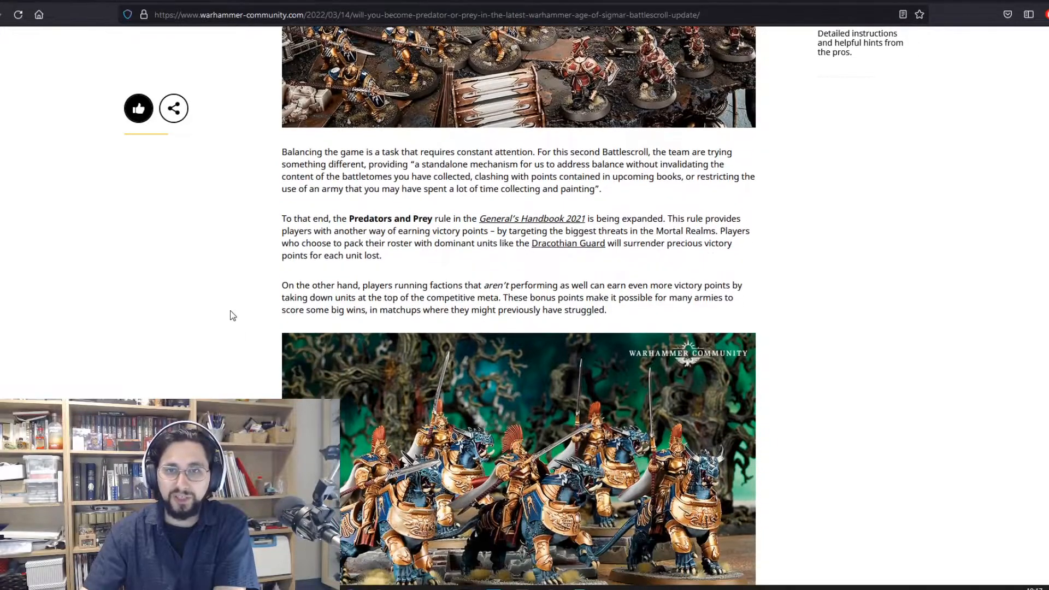
{"action": "scroll", "scroll_direction": "down", "scroll_amount": 3}
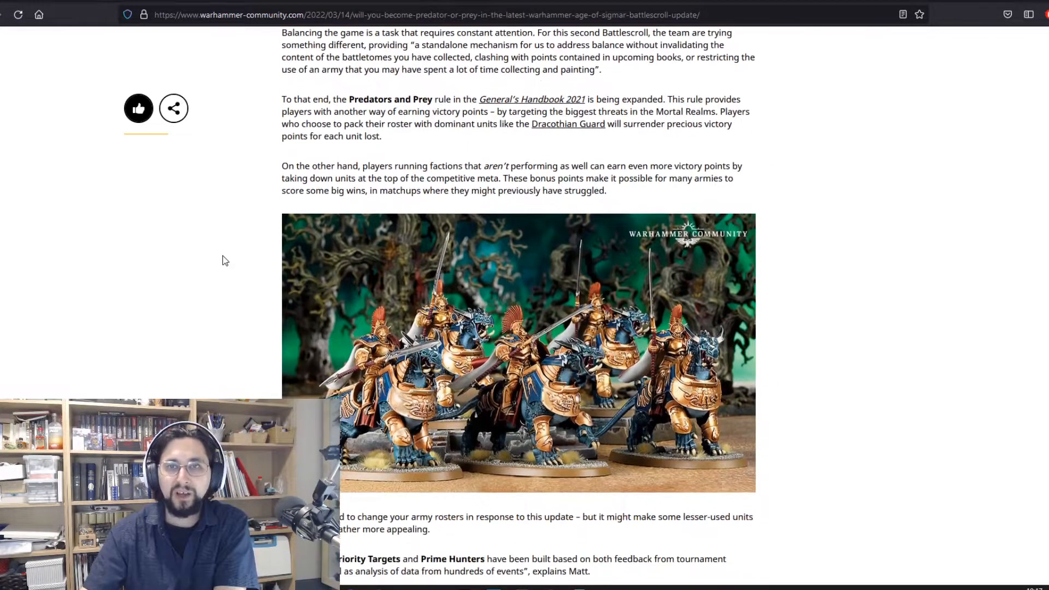
{"action": "mouse_move", "coordinate": [227, 235]}
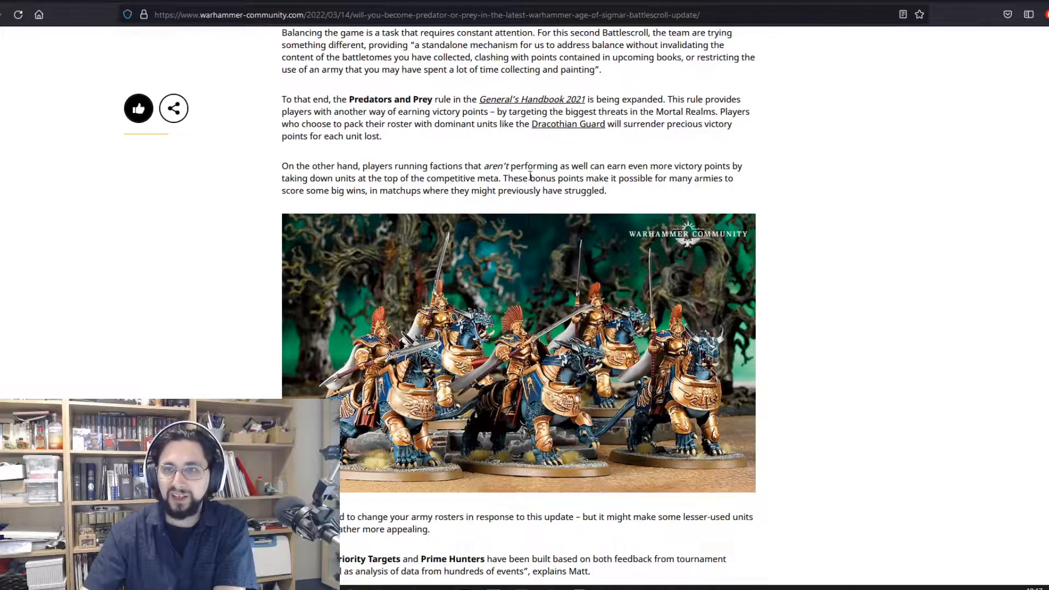
{"action": "mouse_move", "coordinate": [679, 194]}
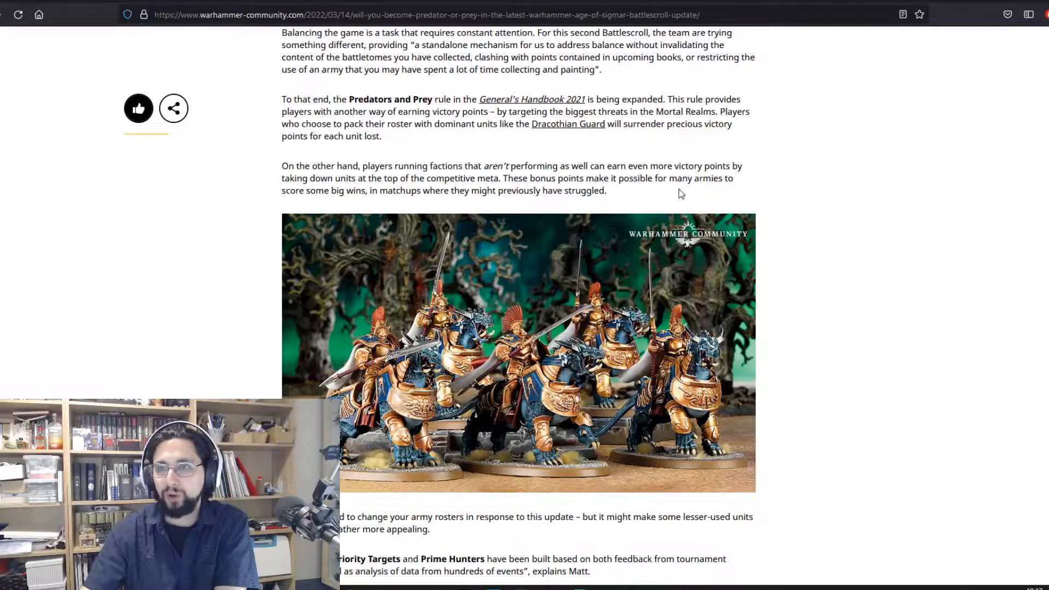
{"action": "mouse_move", "coordinate": [361, 208]}
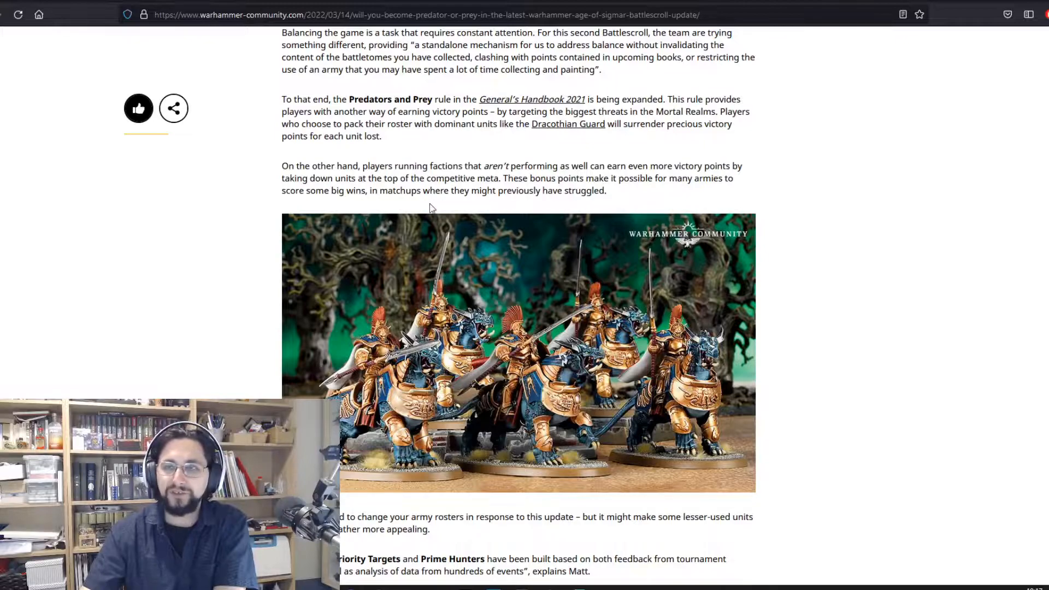
{"action": "scroll", "scroll_direction": "down", "scroll_amount": 3}
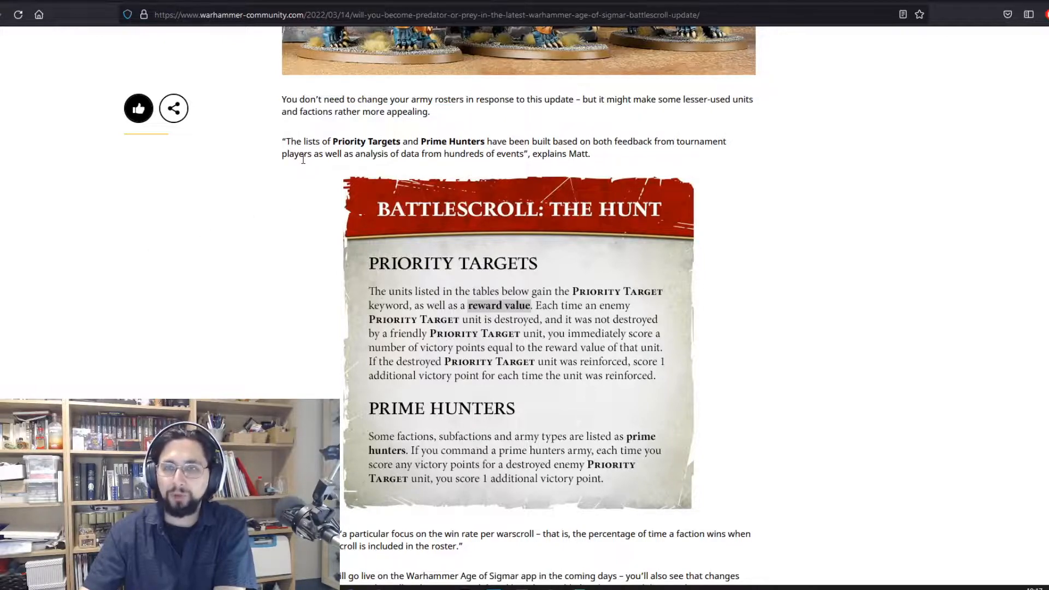
{"action": "scroll", "scroll_direction": "down", "scroll_amount": 3}
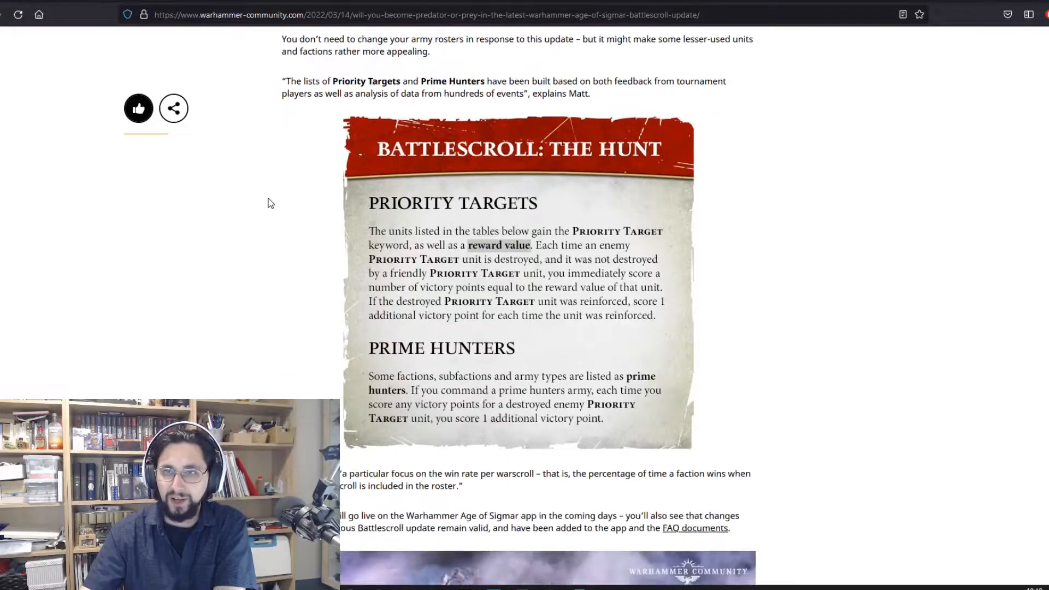
{"action": "scroll", "scroll_direction": "down", "scroll_amount": 3}
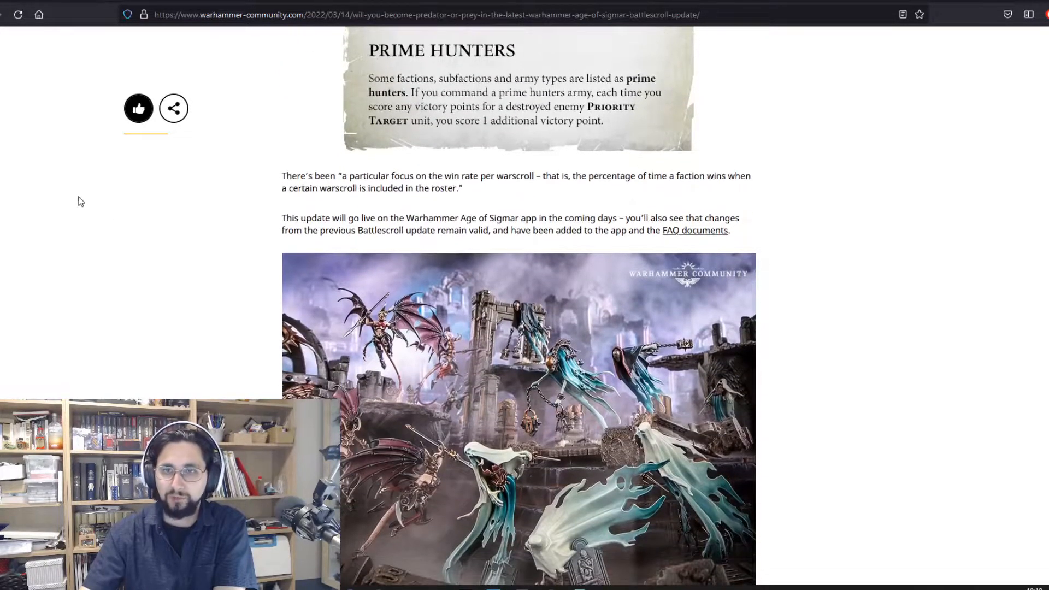
{"action": "scroll", "scroll_direction": "down", "scroll_amount": 3}
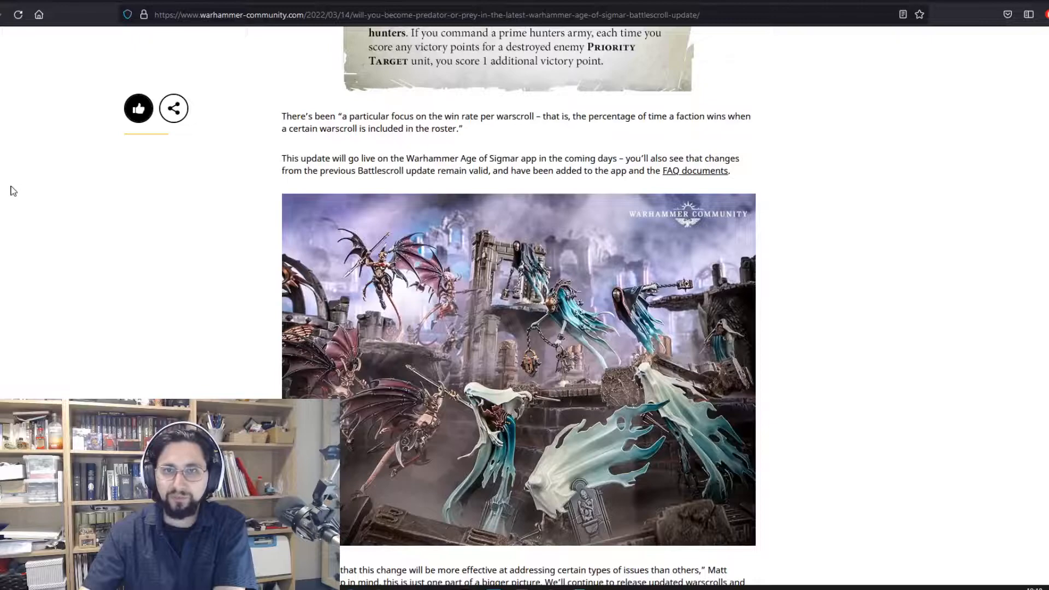
{"action": "mouse_move", "coordinate": [413, 141]}
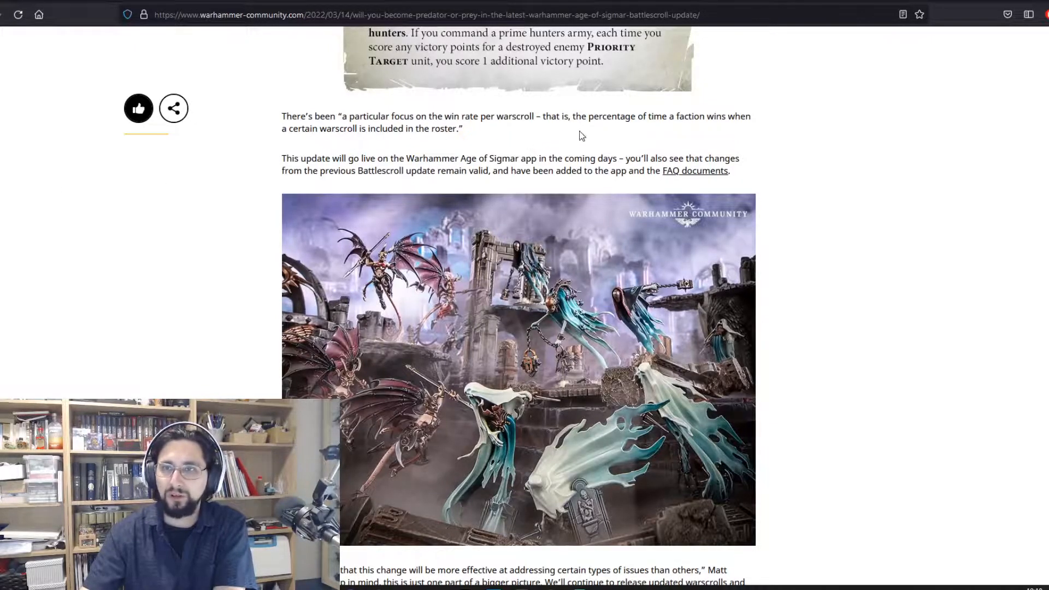
{"action": "mouse_move", "coordinate": [682, 131]}
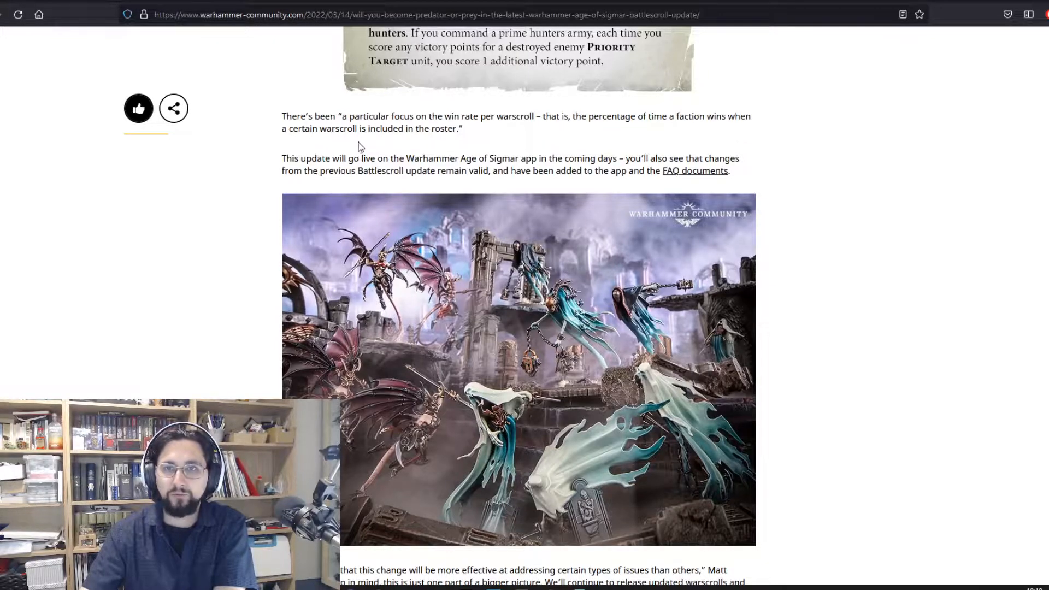
{"action": "mouse_move", "coordinate": [229, 195]}
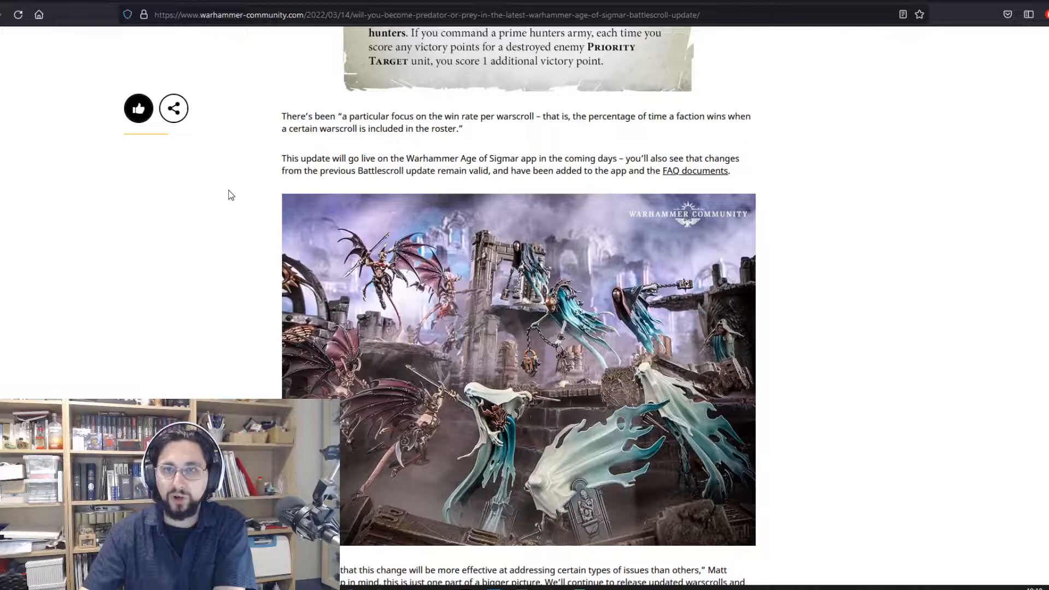
{"action": "scroll", "scroll_direction": "down", "scroll_amount": 3}
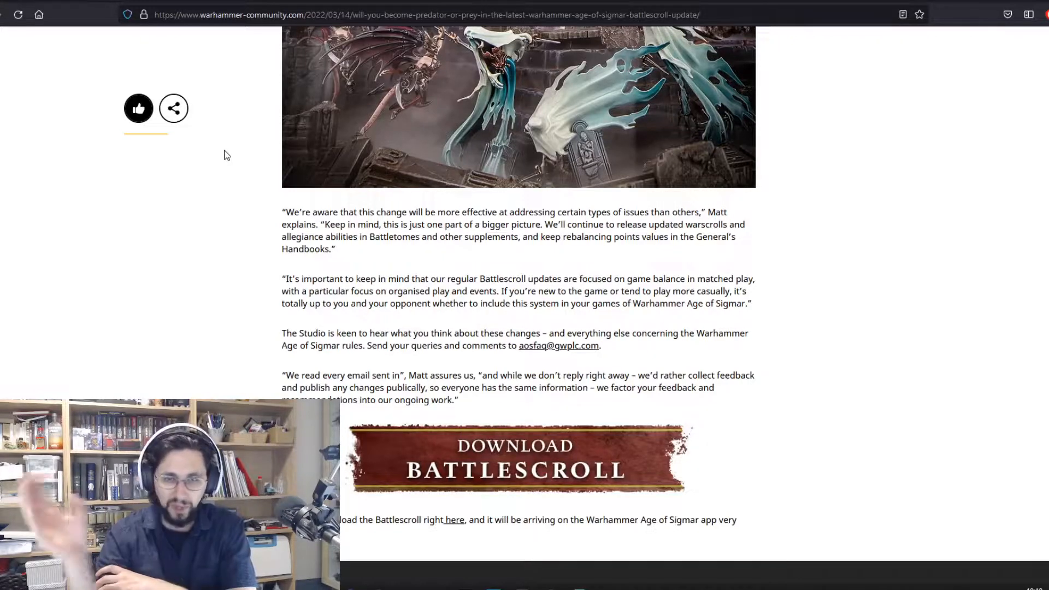
{"action": "scroll", "scroll_direction": "down", "scroll_amount": 3}
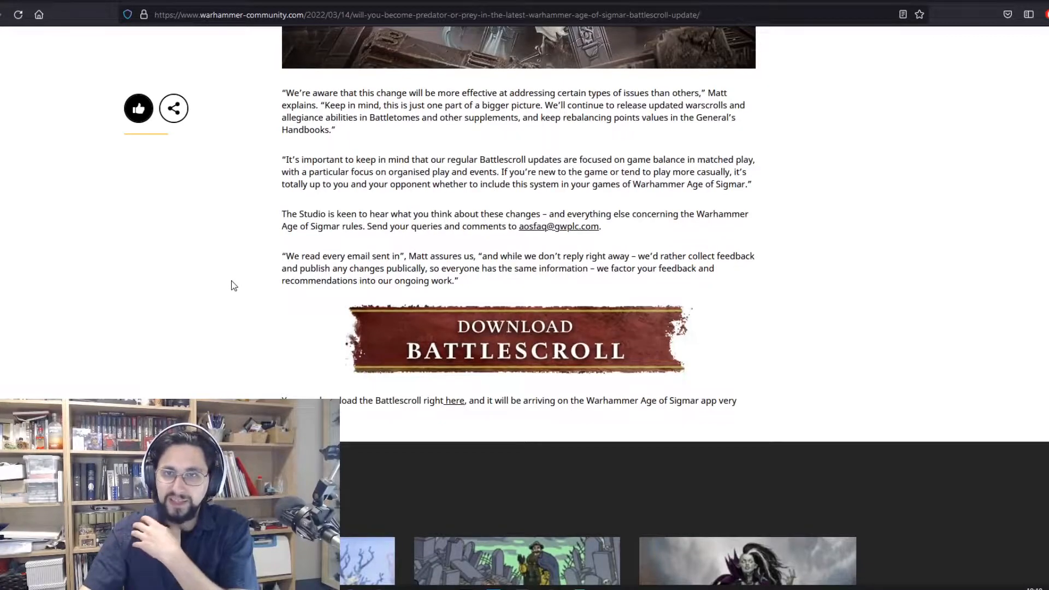
{"action": "mouse_move", "coordinate": [259, 264]}
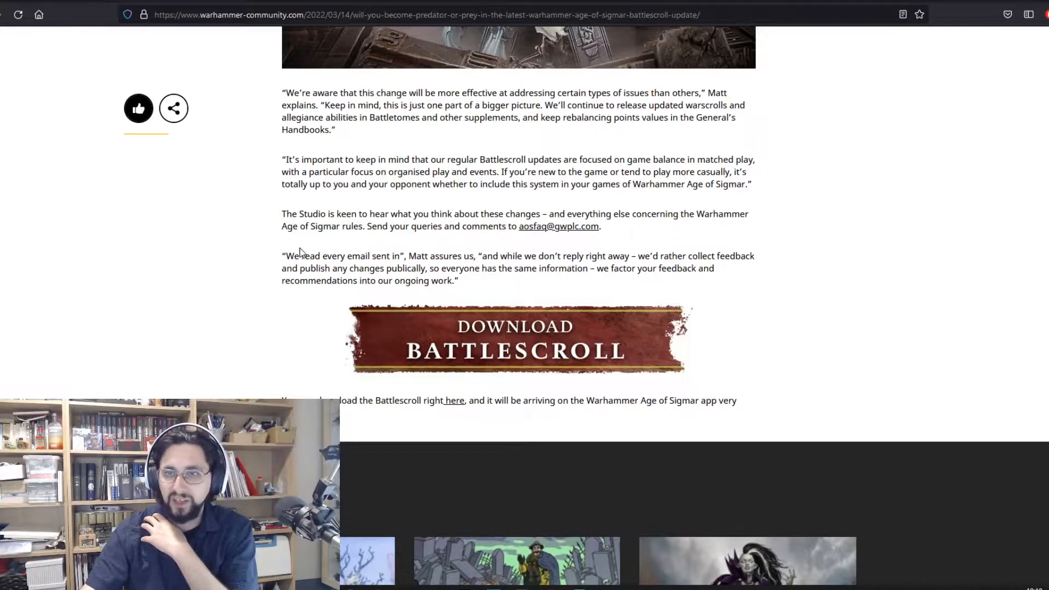
{"action": "scroll", "scroll_direction": "down", "scroll_amount": 3}
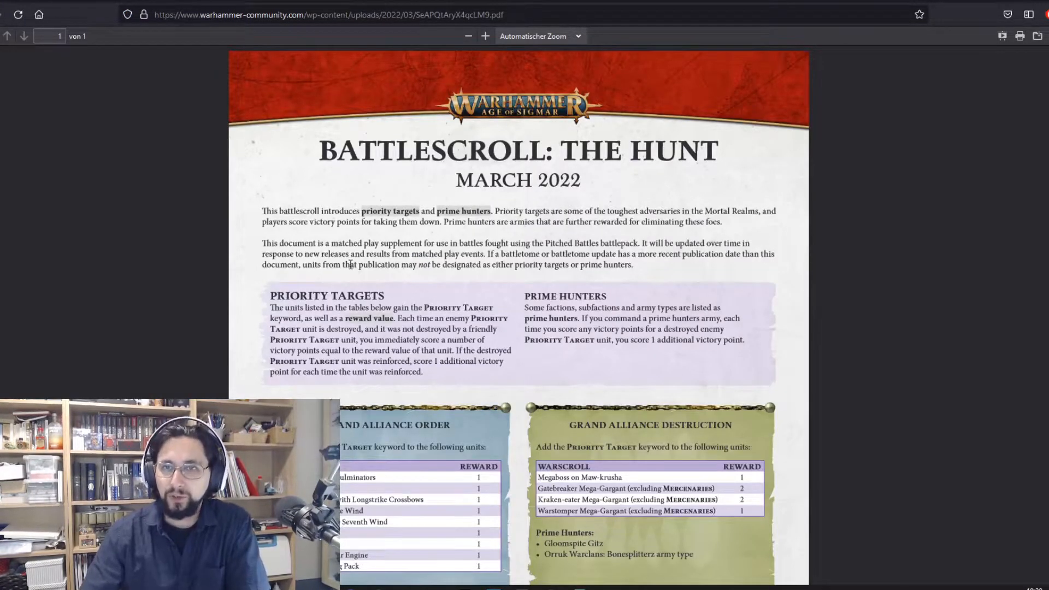
{"action": "mouse_move", "coordinate": [321, 251]}
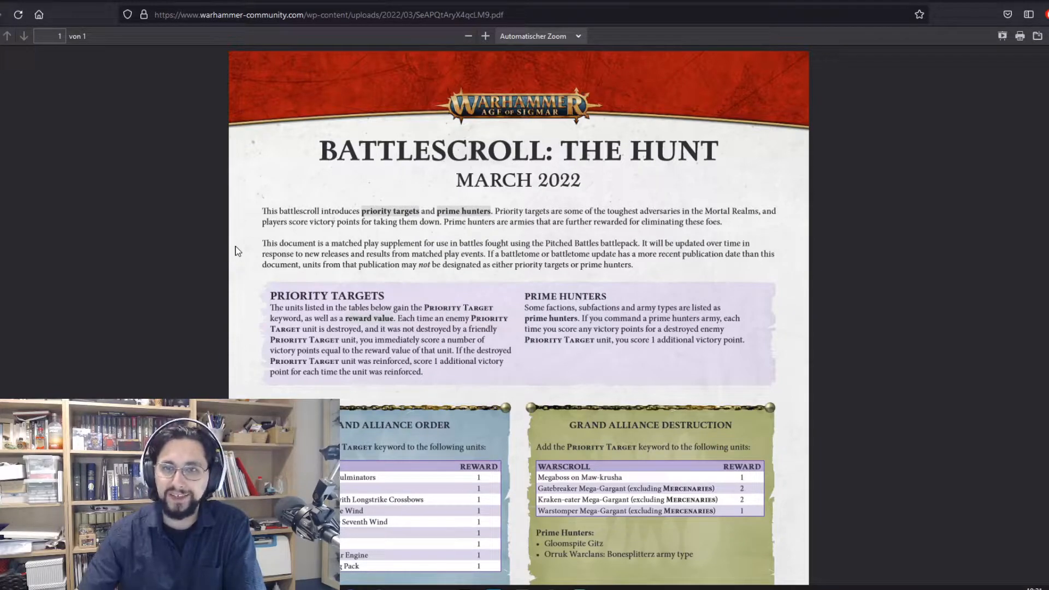
{"action": "scroll", "scroll_direction": "down", "scroll_amount": 3}
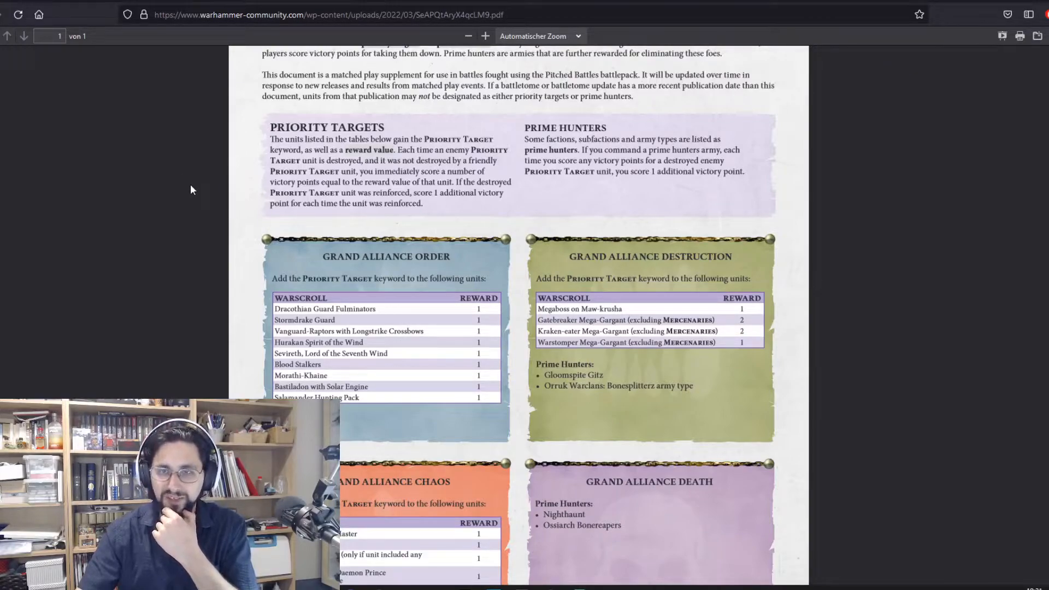
{"action": "scroll", "scroll_direction": "down", "scroll_amount": 3}
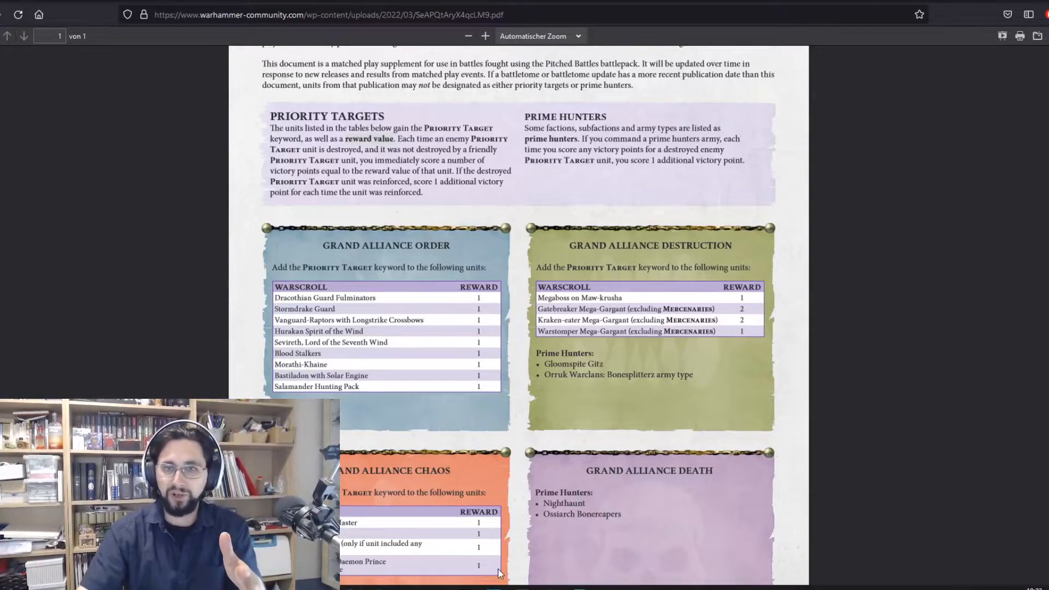
{"action": "scroll", "scroll_direction": "down", "scroll_amount": 3}
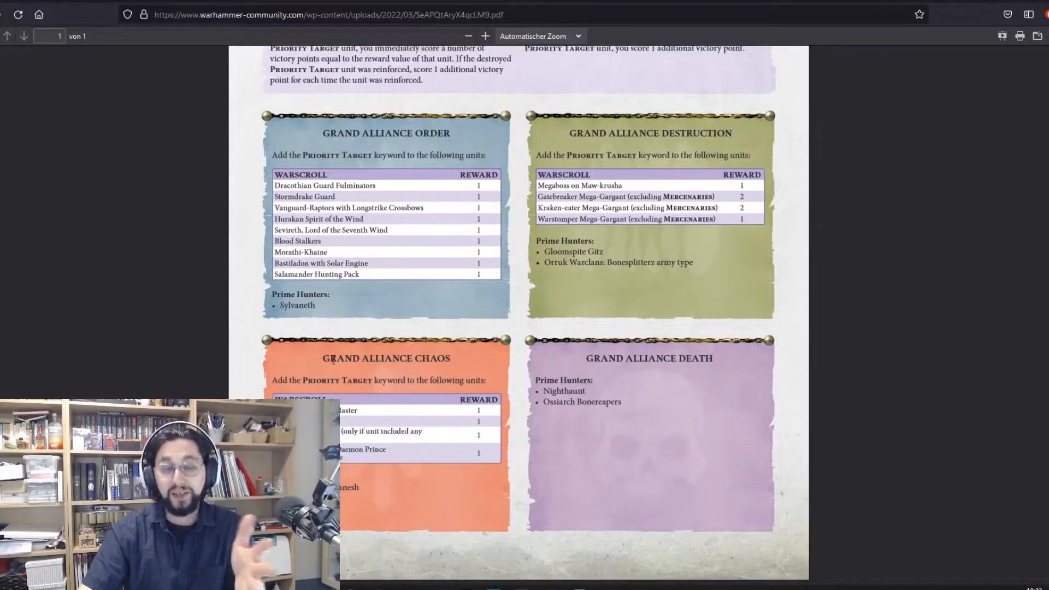
{"action": "mouse_move", "coordinate": [516, 309]}
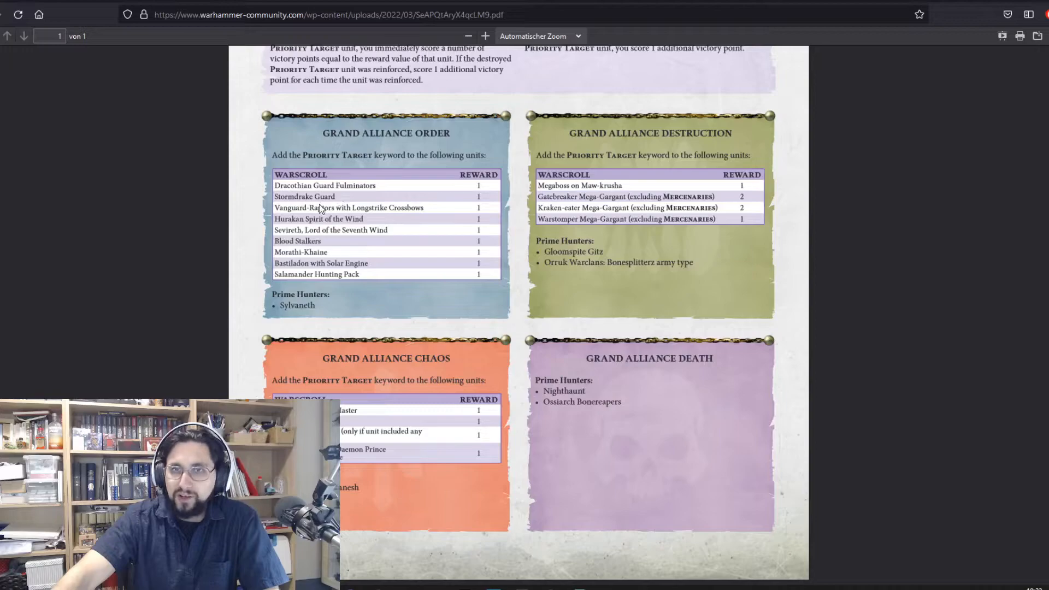
{"action": "mouse_move", "coordinate": [354, 197]}
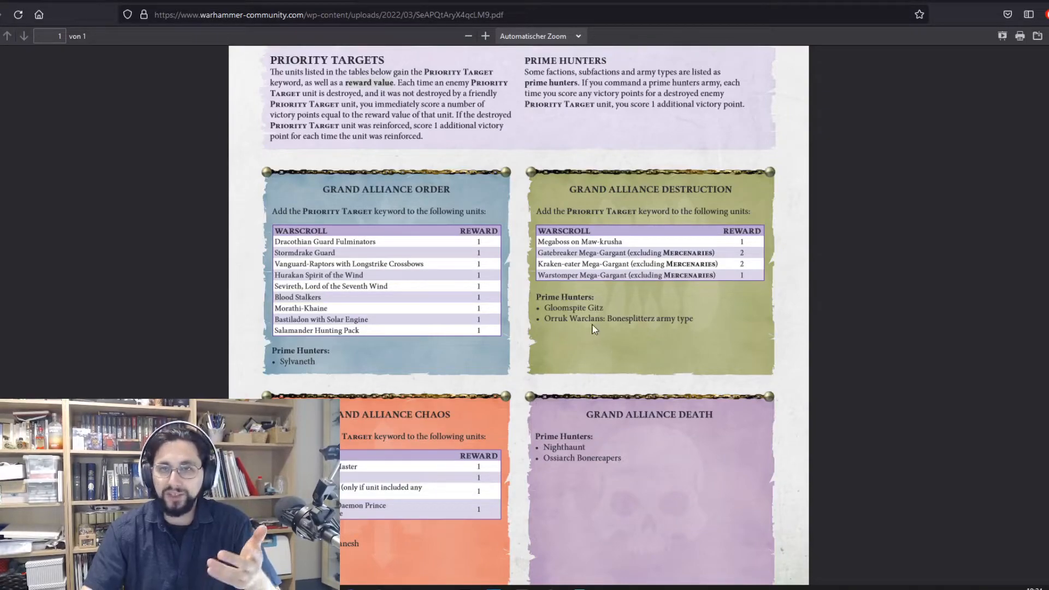
{"action": "mouse_move", "coordinate": [544, 341]}
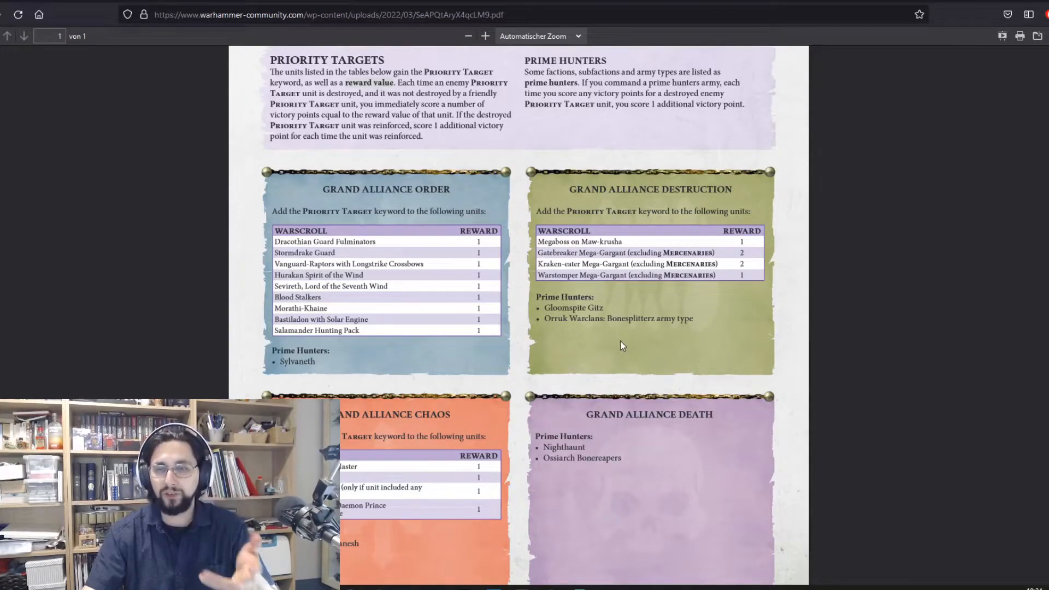
{"action": "scroll", "scroll_direction": "down", "scroll_amount": 3}
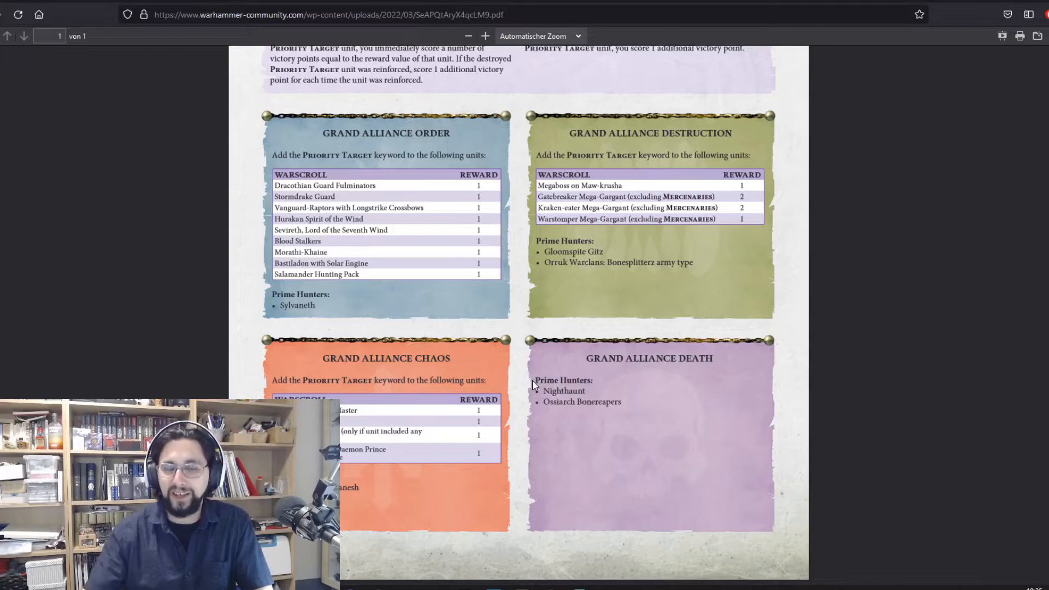
{"action": "mouse_move", "coordinate": [522, 337]}
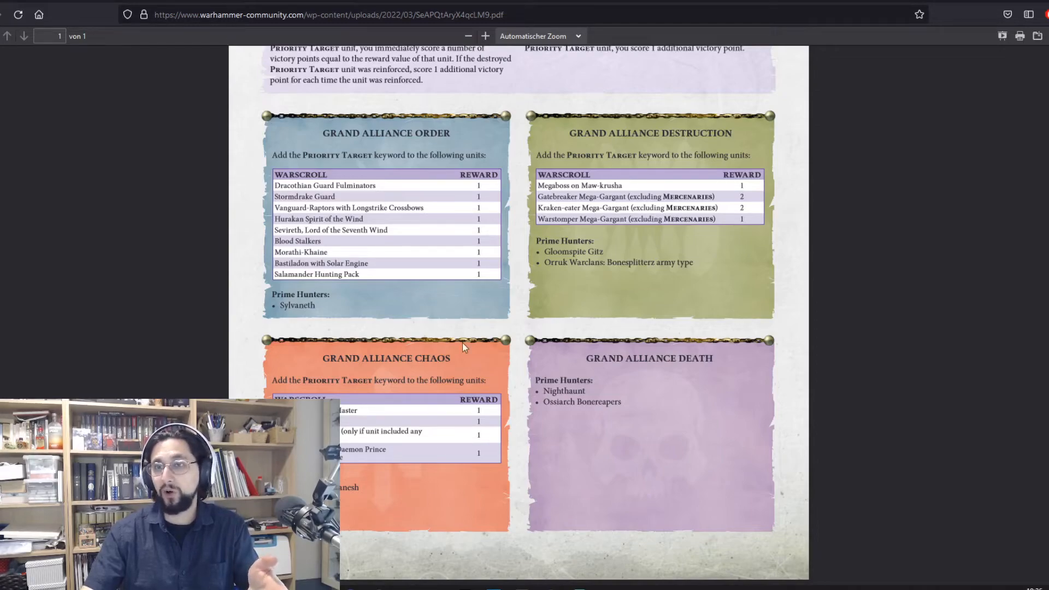
{"action": "mouse_move", "coordinate": [532, 345]}
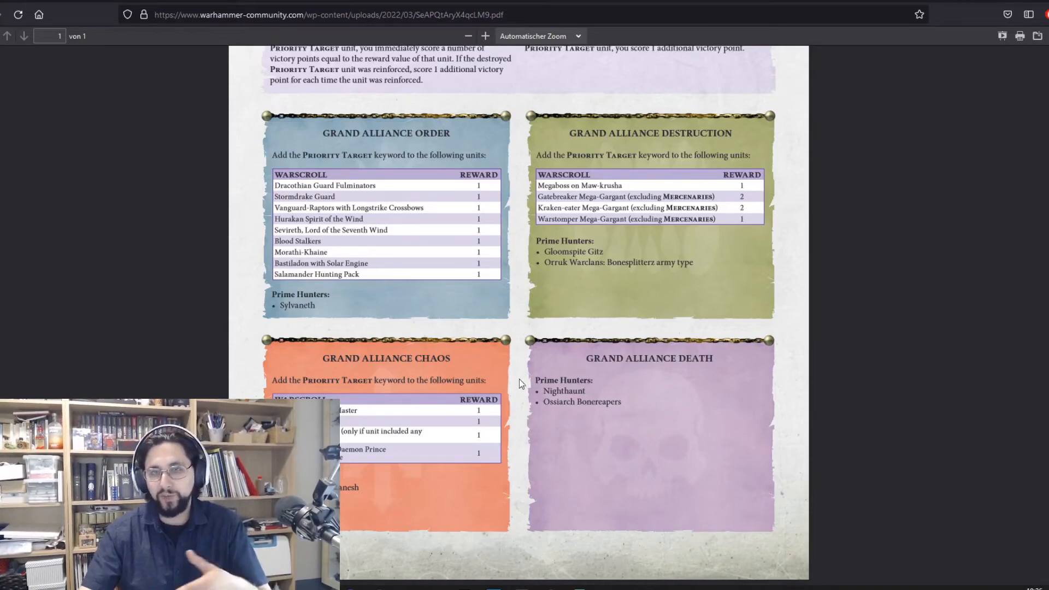
{"action": "mouse_move", "coordinate": [498, 329]}
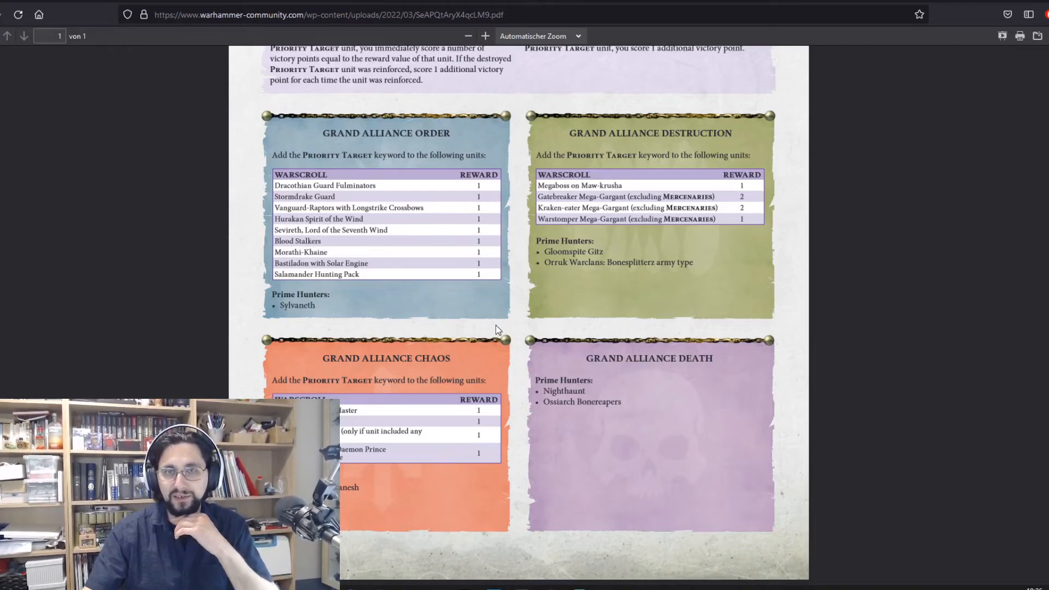